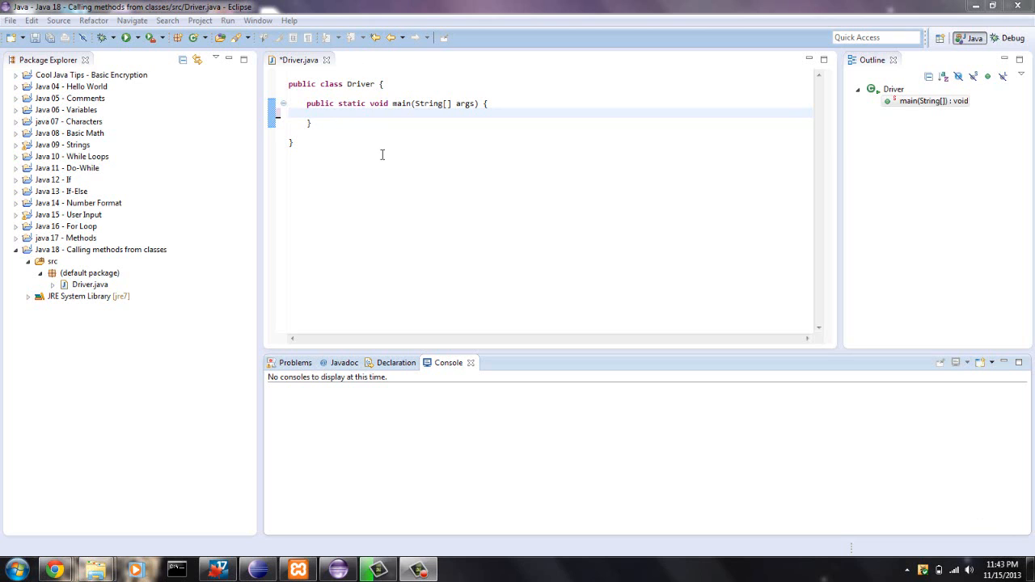
mouse_move(345, 83)
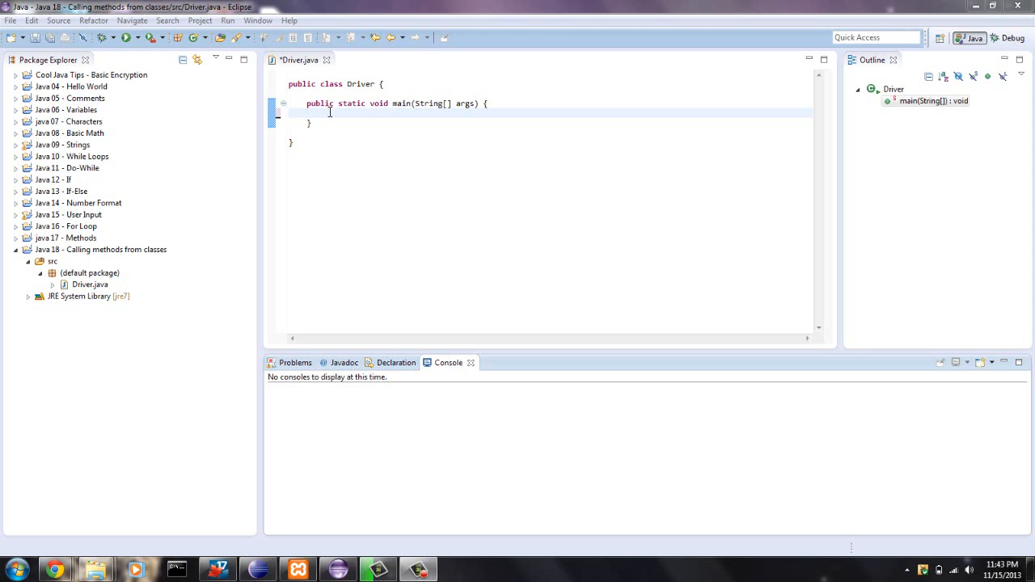
mouse_move(393, 223)
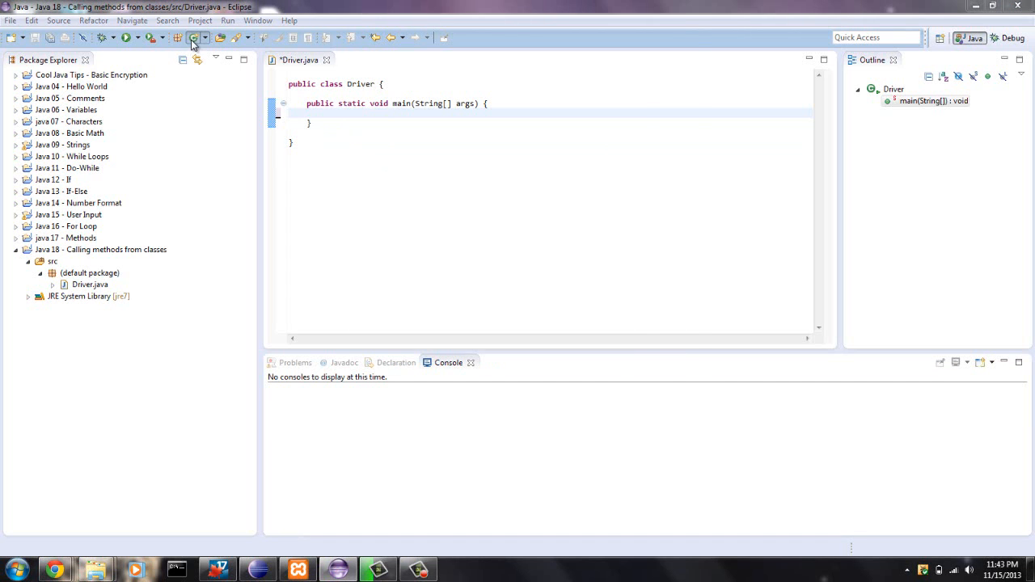
- Create a public class Name in the src folder of 'Java 18 - Calling methods from classes'
click(194, 37)
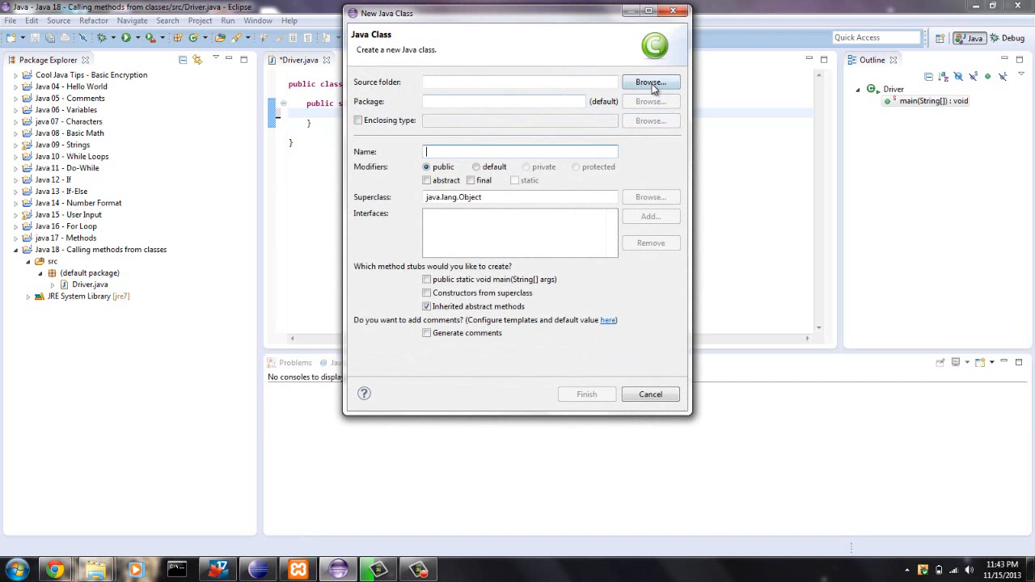
click(651, 82)
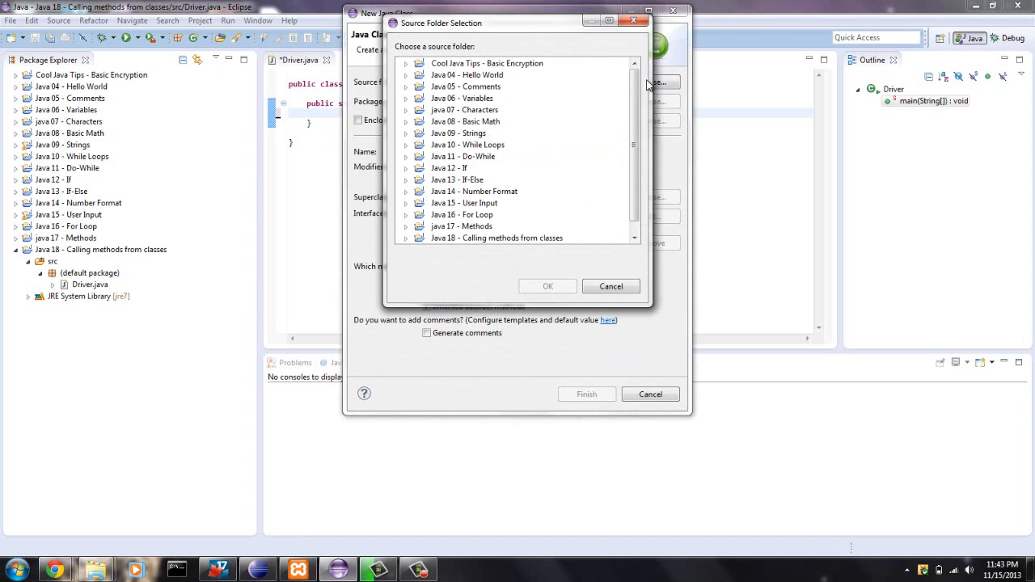
click(497, 225)
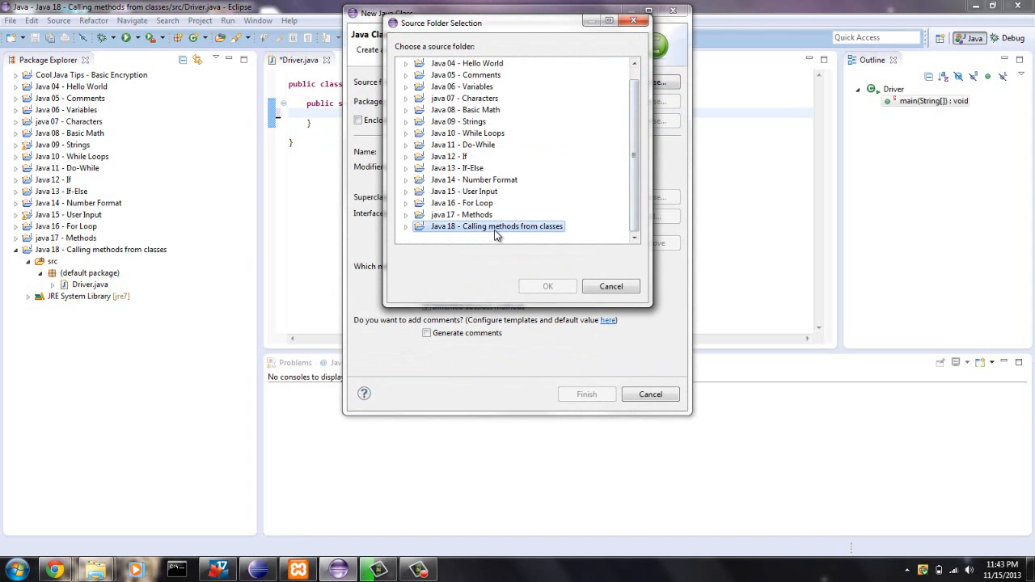
click(406, 215)
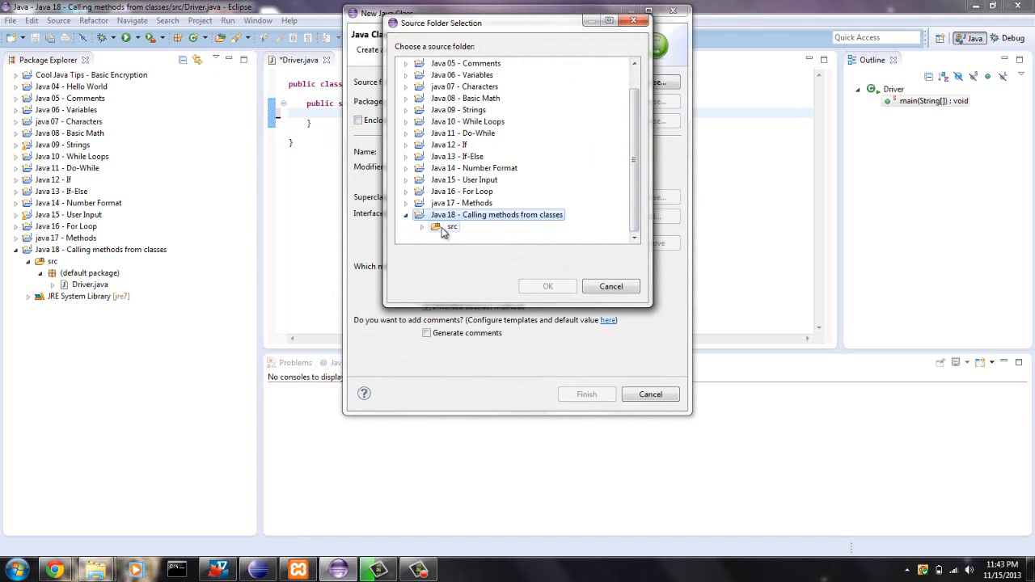
click(548, 286)
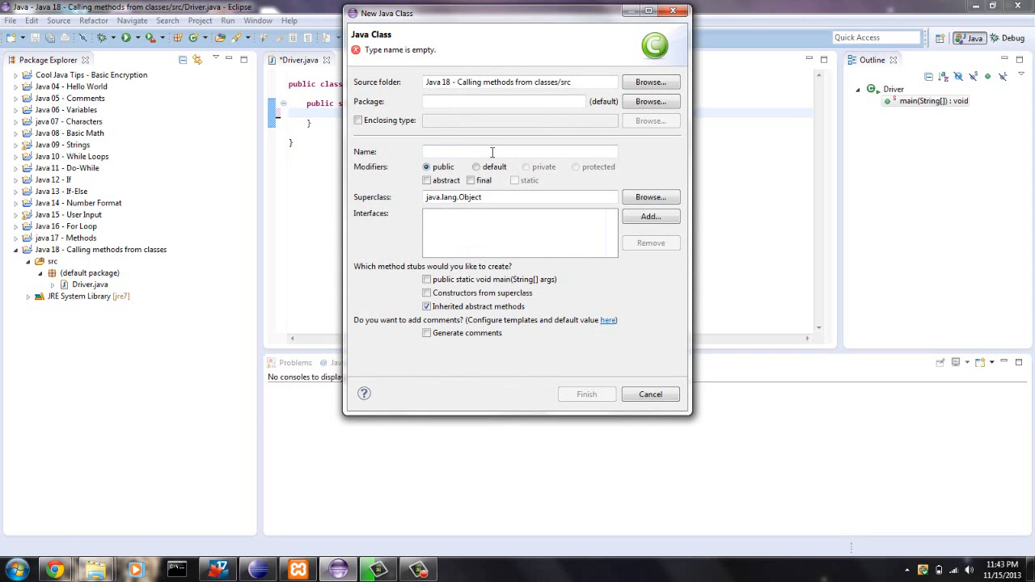
text(Name)
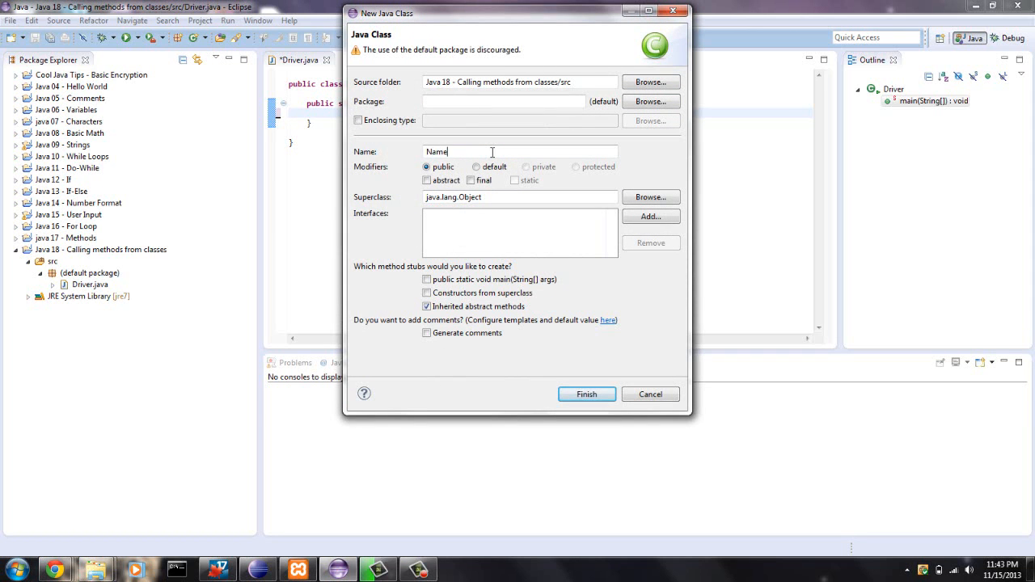
click(586, 394)
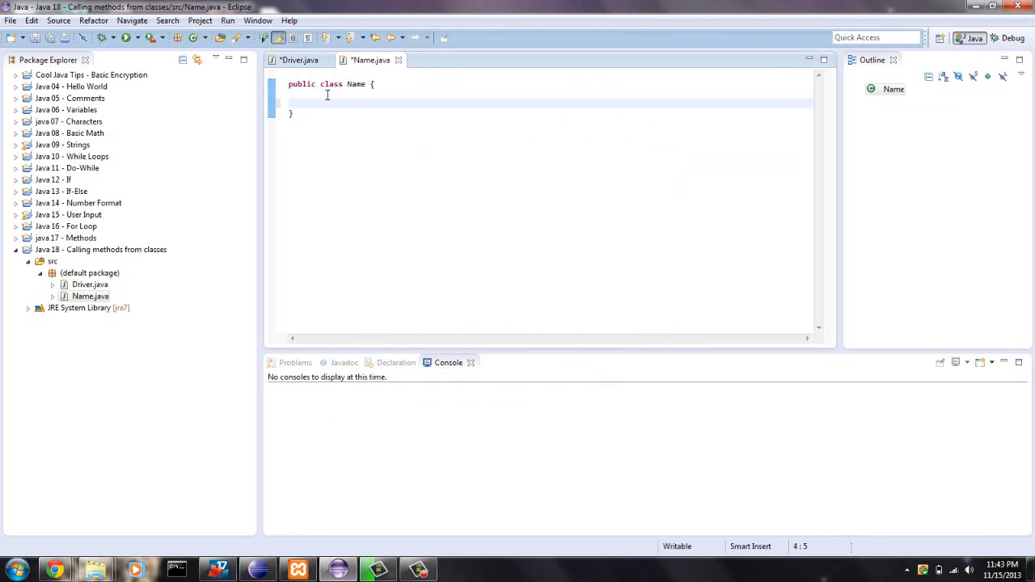
- Write public void printName() in Name printing "Mike" with System.out.println, then return to Driver
text(public)
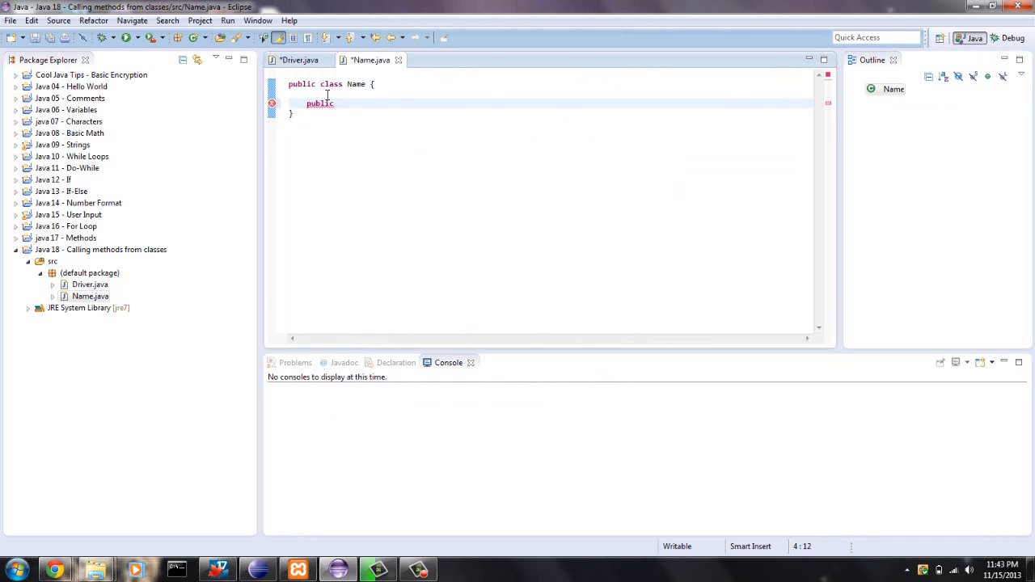
text(void)
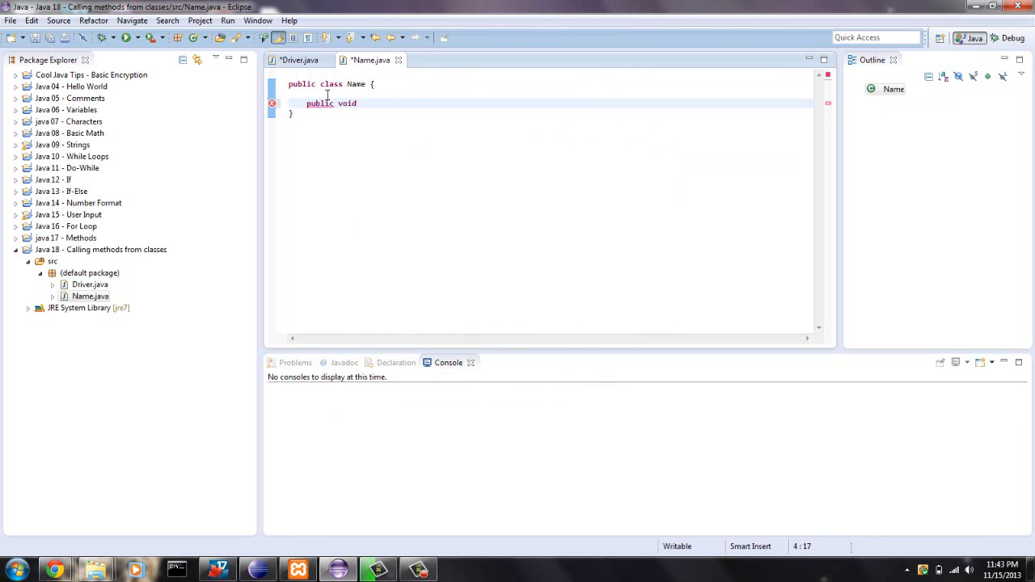
text(print)
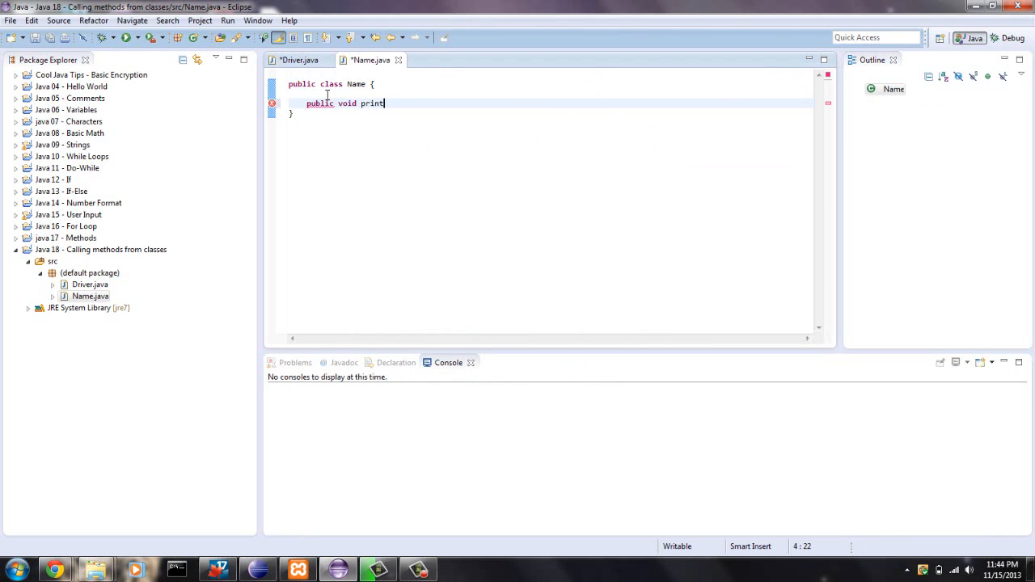
text(Name(){)
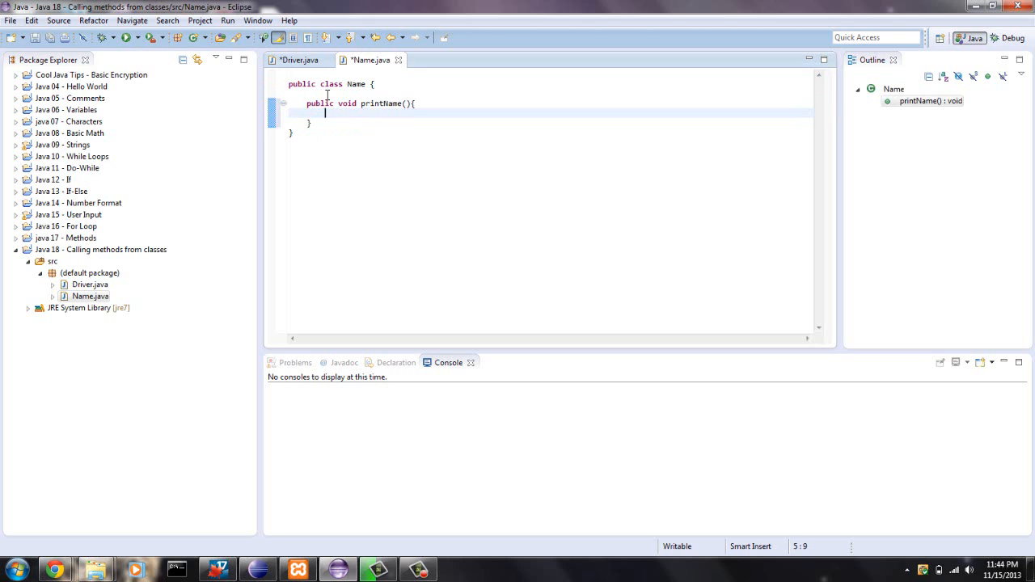
text(System.out)
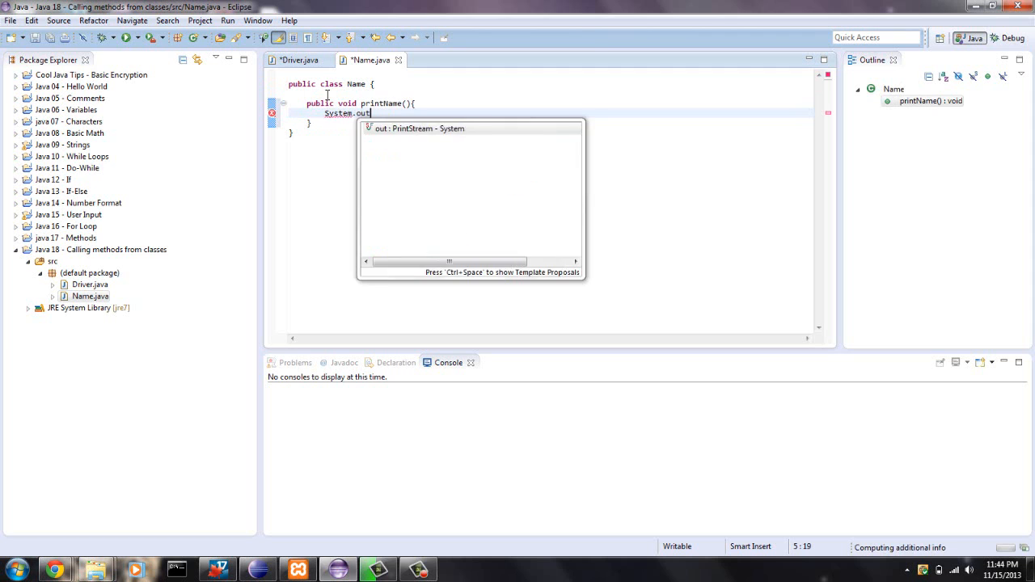
text(print)
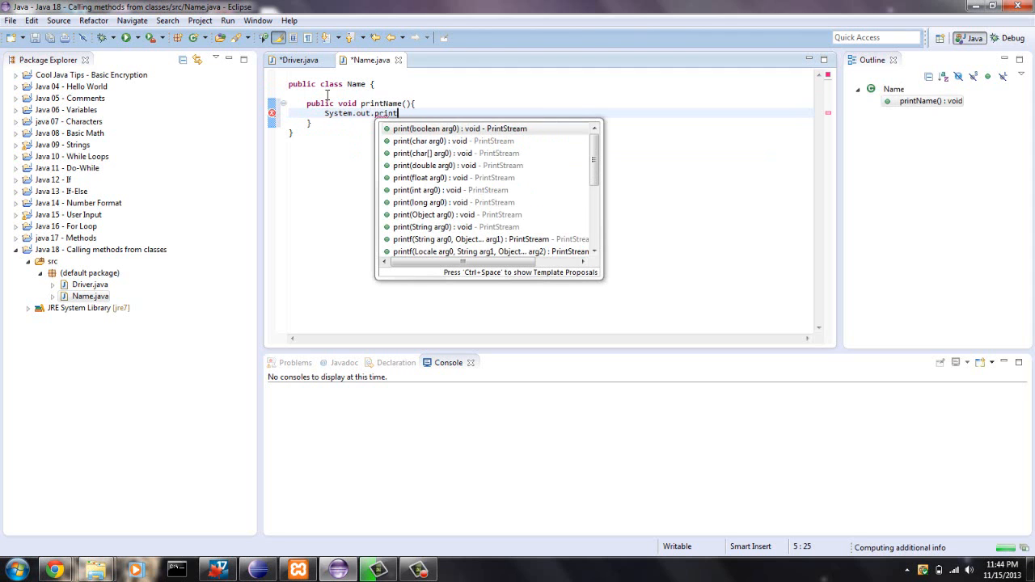
text(ln(")
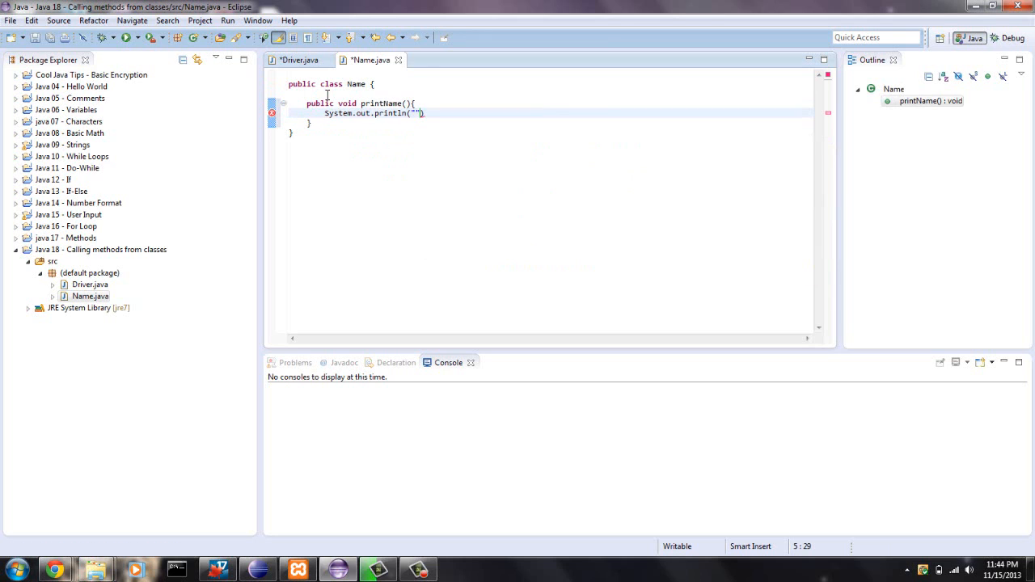
text(Mi)
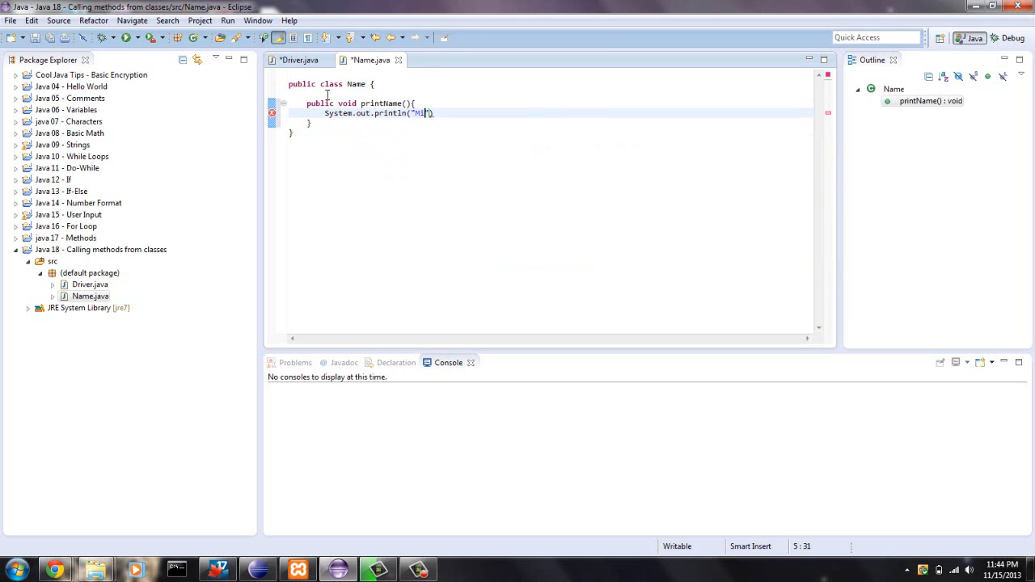
text(ke");)
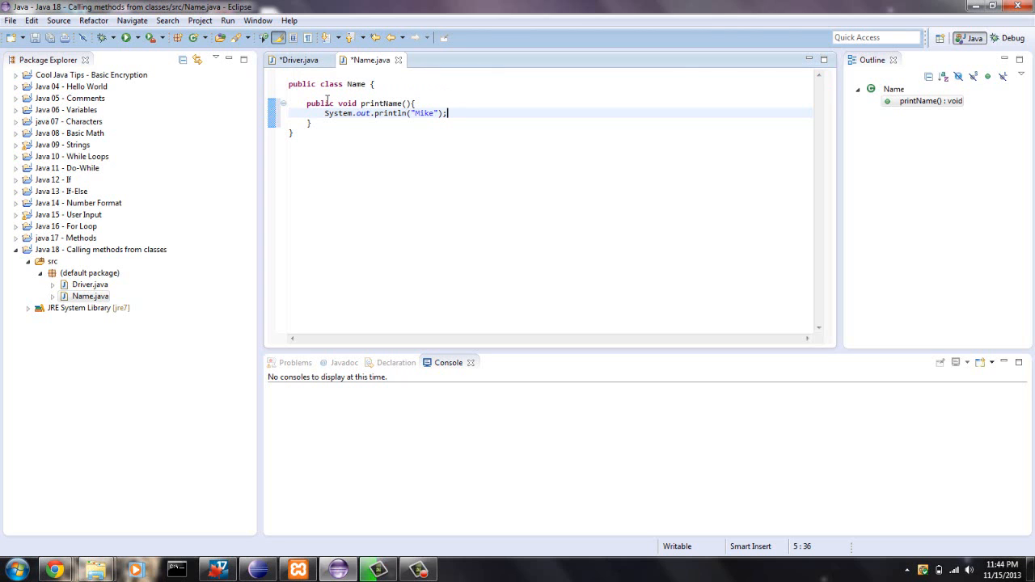
click(298, 60)
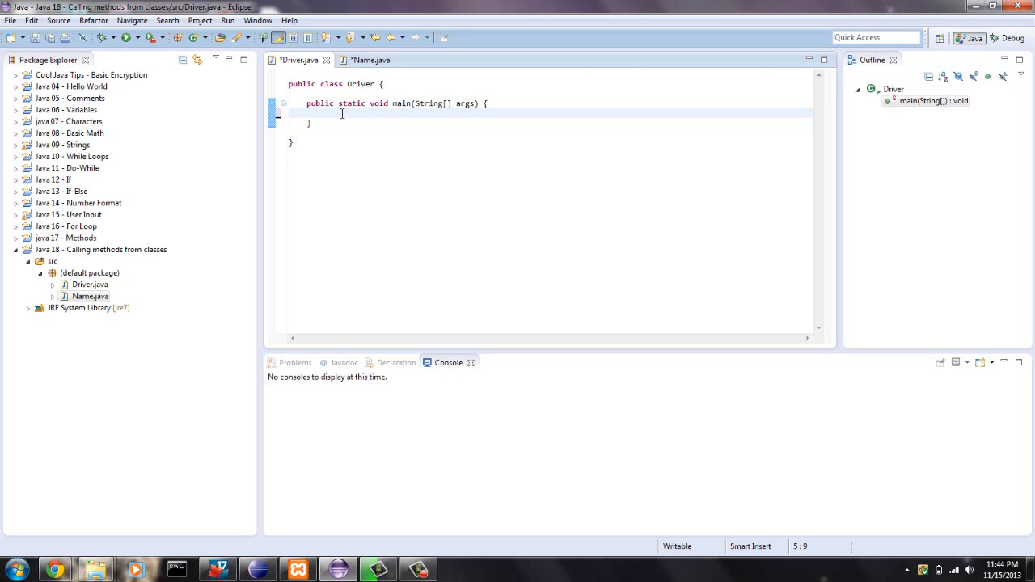
- Add Name mike = new Name(); to Driver's main method and start a new line
text(Name)
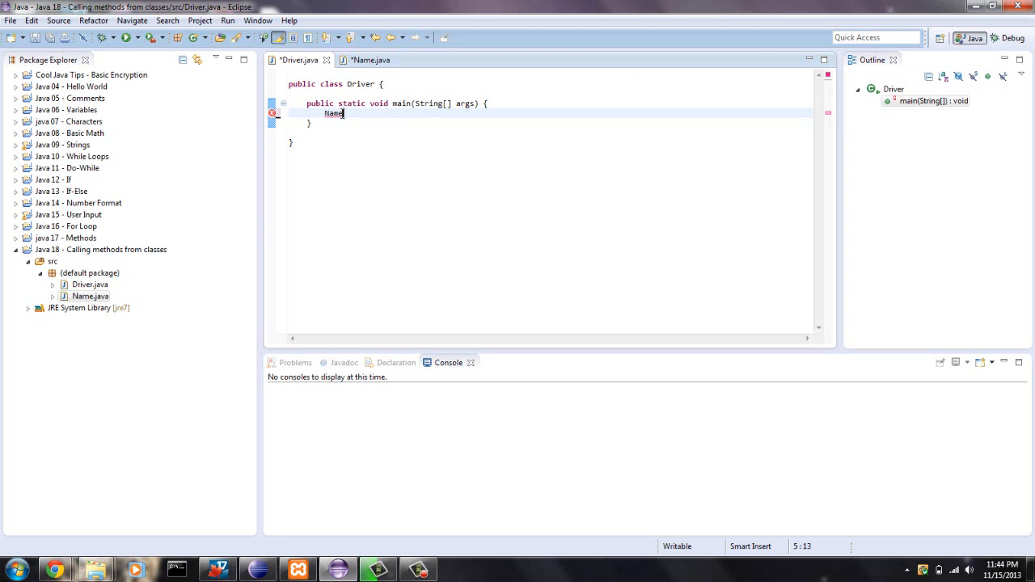
text(m)
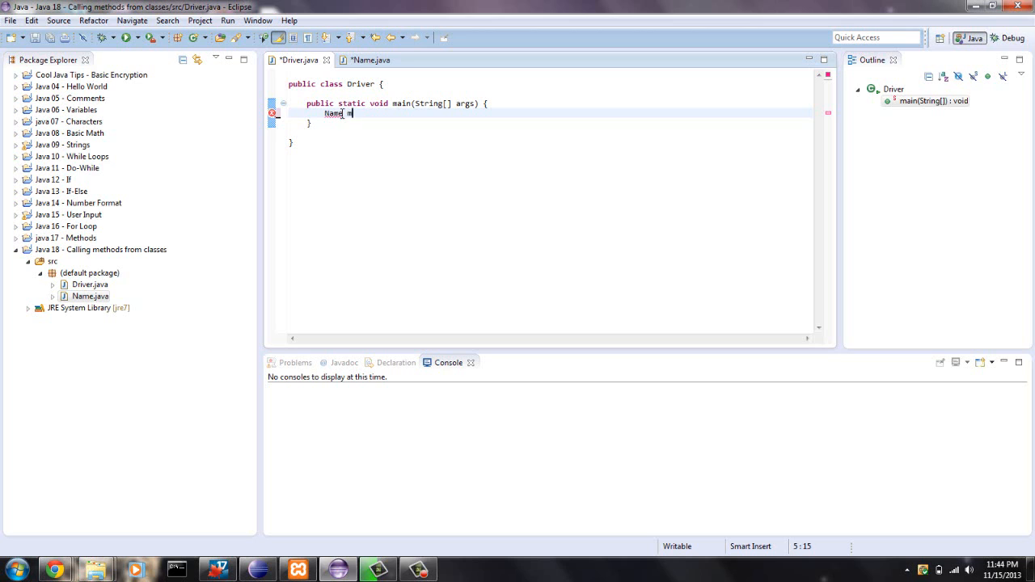
text(ike =)
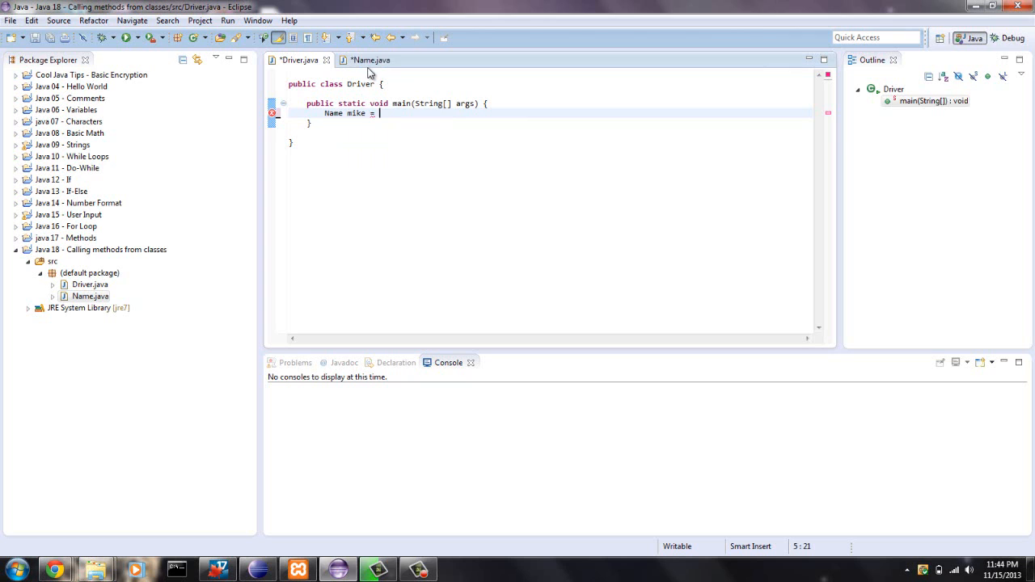
click(368, 60)
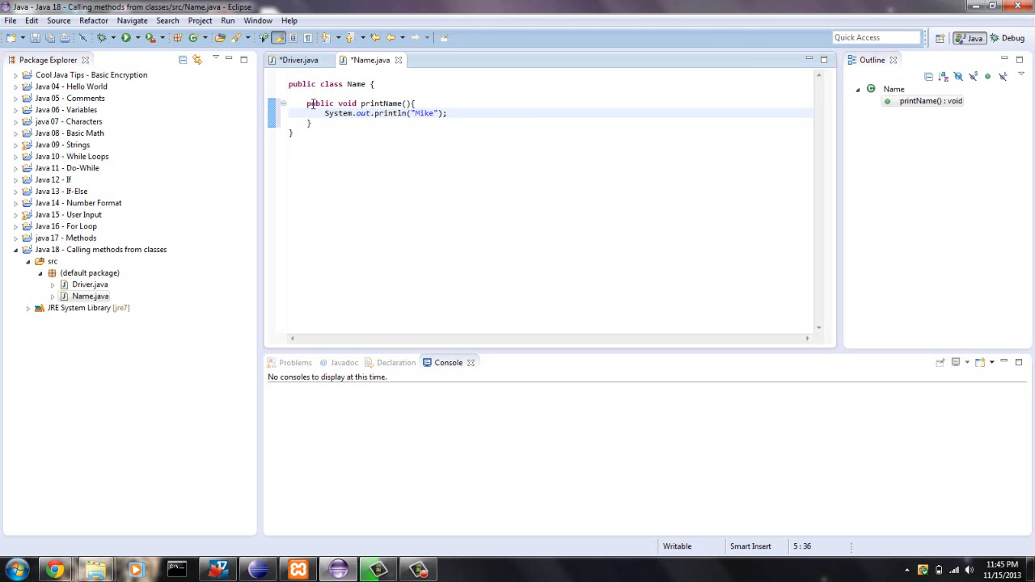
mouse_move(300, 59)
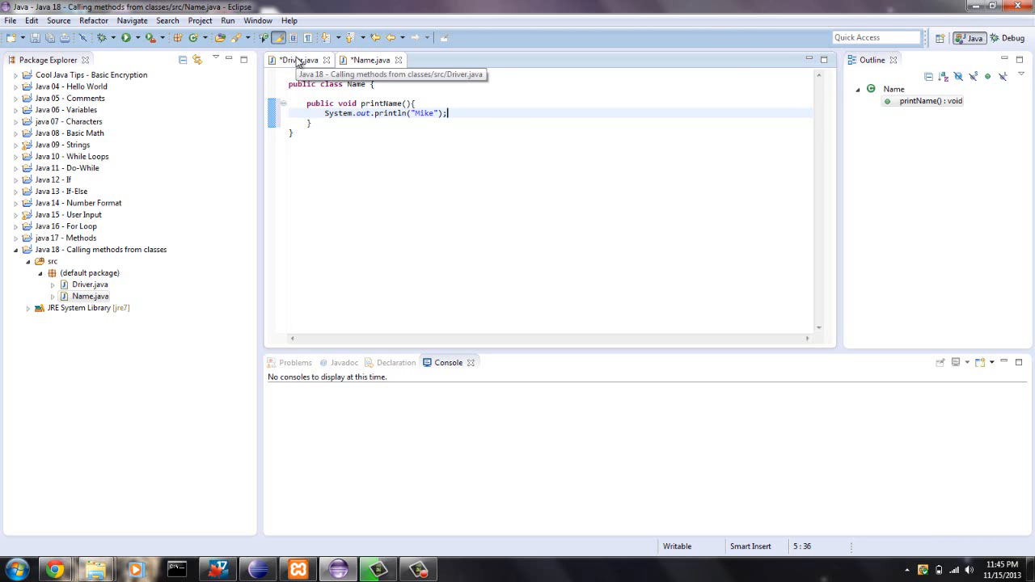
click(300, 60)
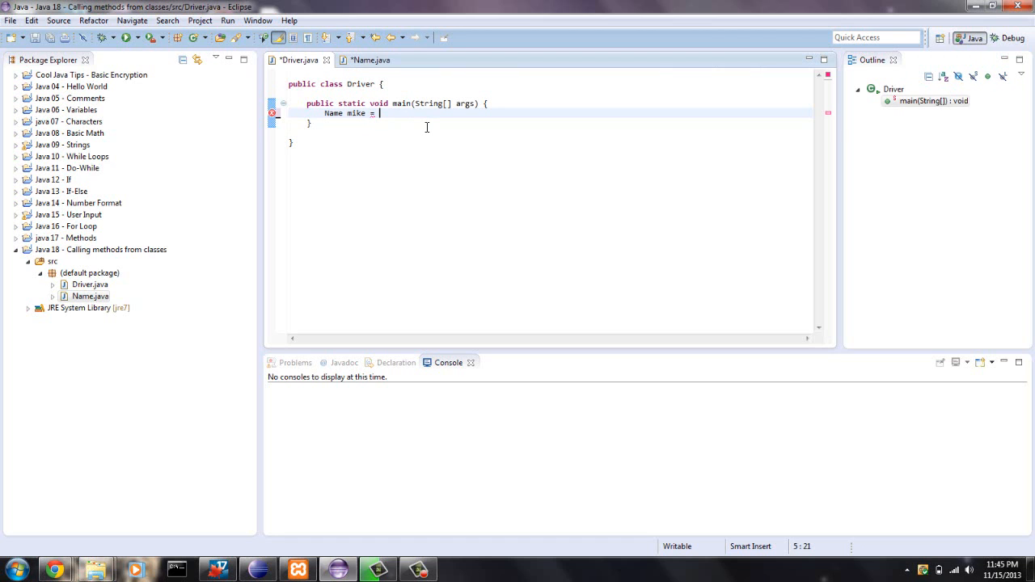
text(new)
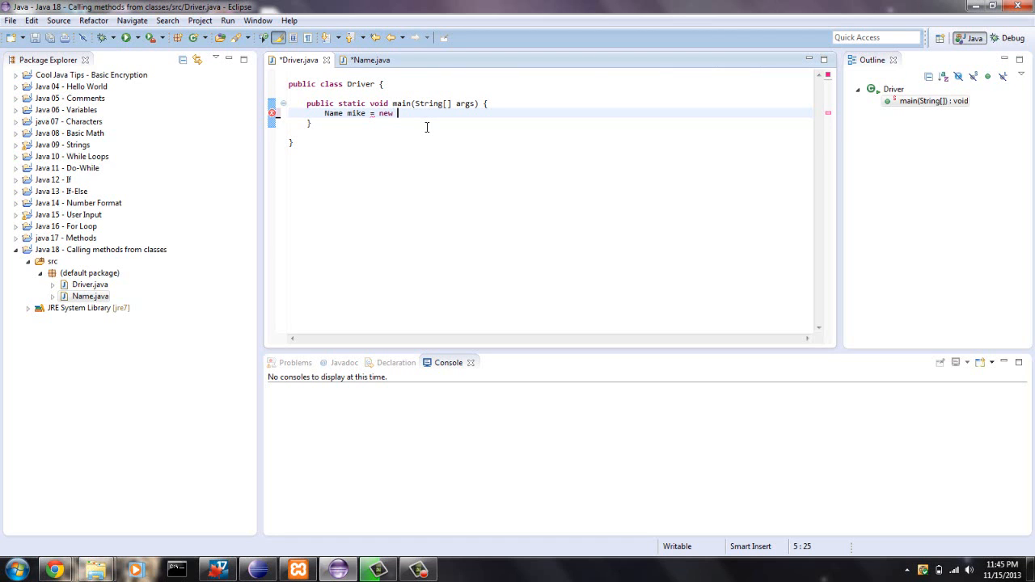
text(Name)
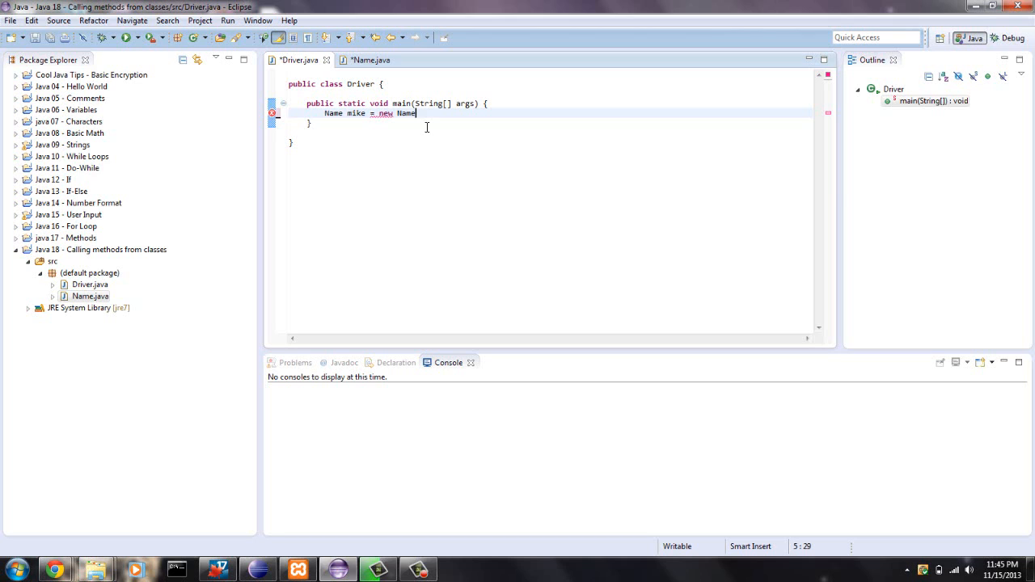
text(();)
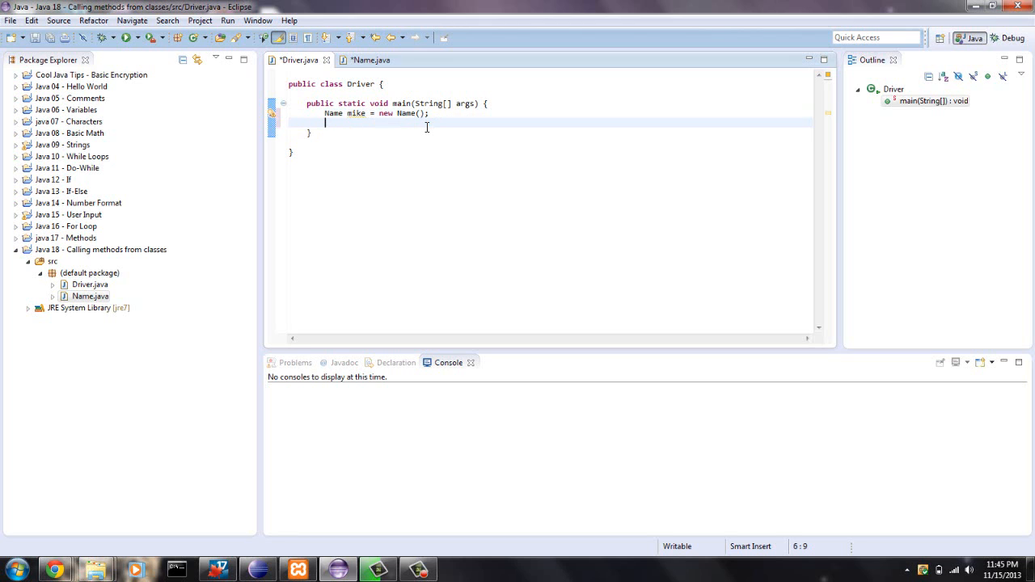
key(Return)
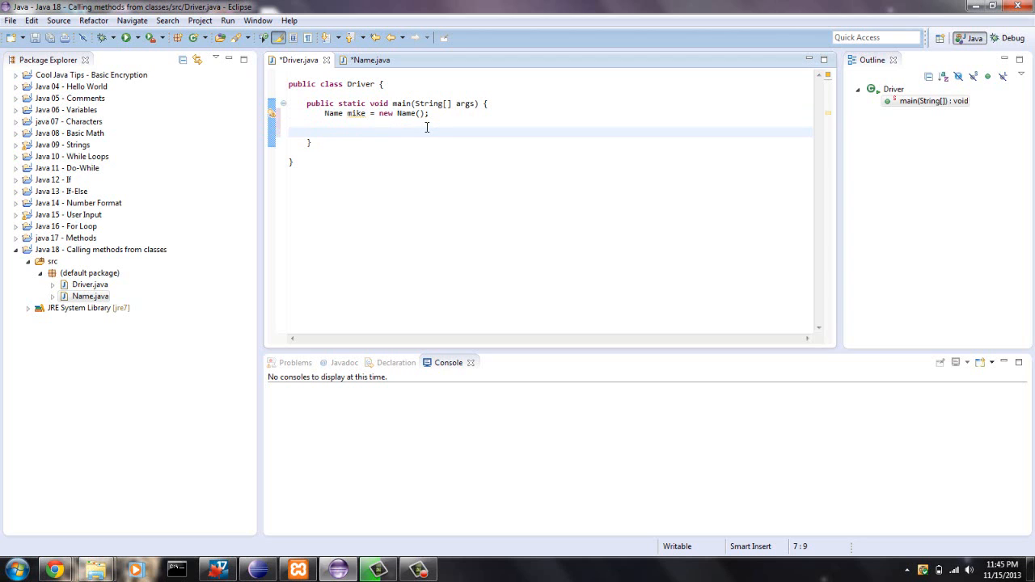
mouse_move(383, 56)
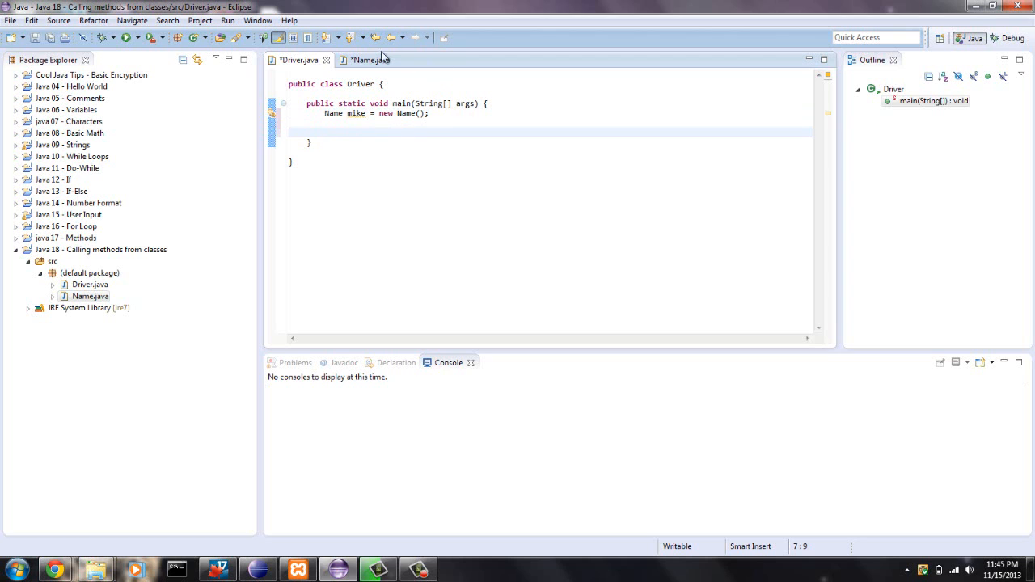
- After checking printName in Name, add mike.printName() to Driver's main and launch Driver
click(368, 59)
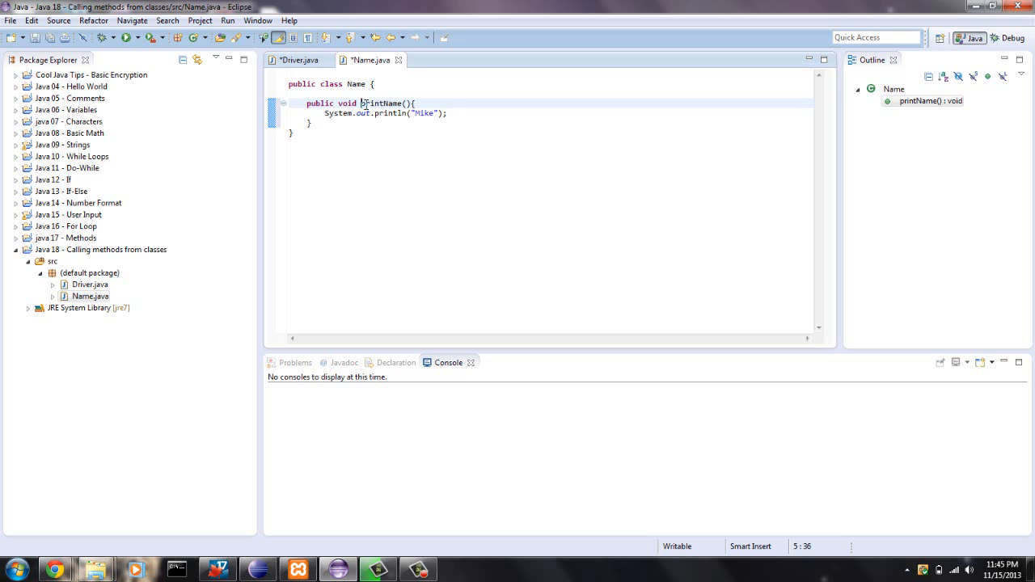
double_click(382, 103)
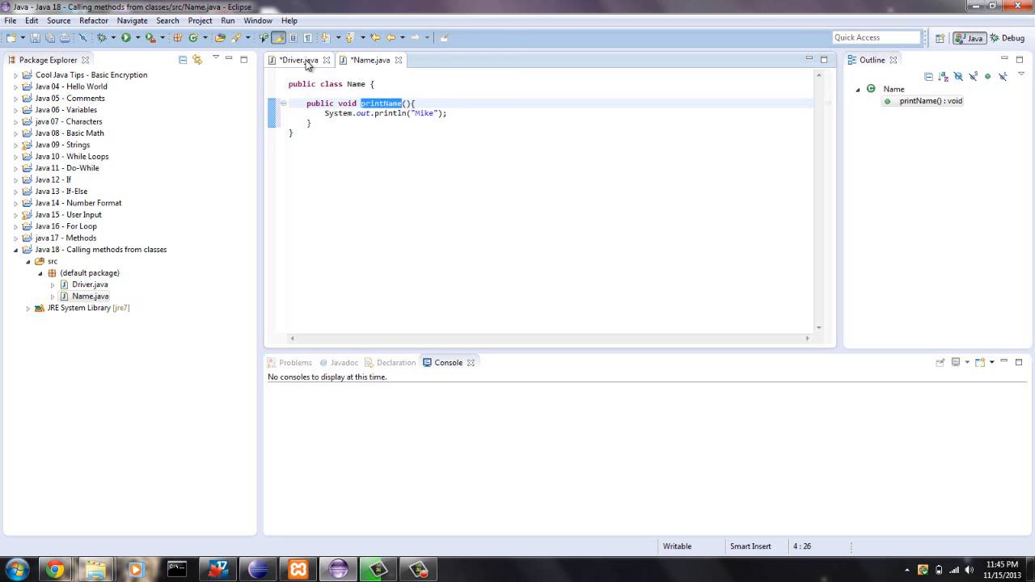
click(298, 60)
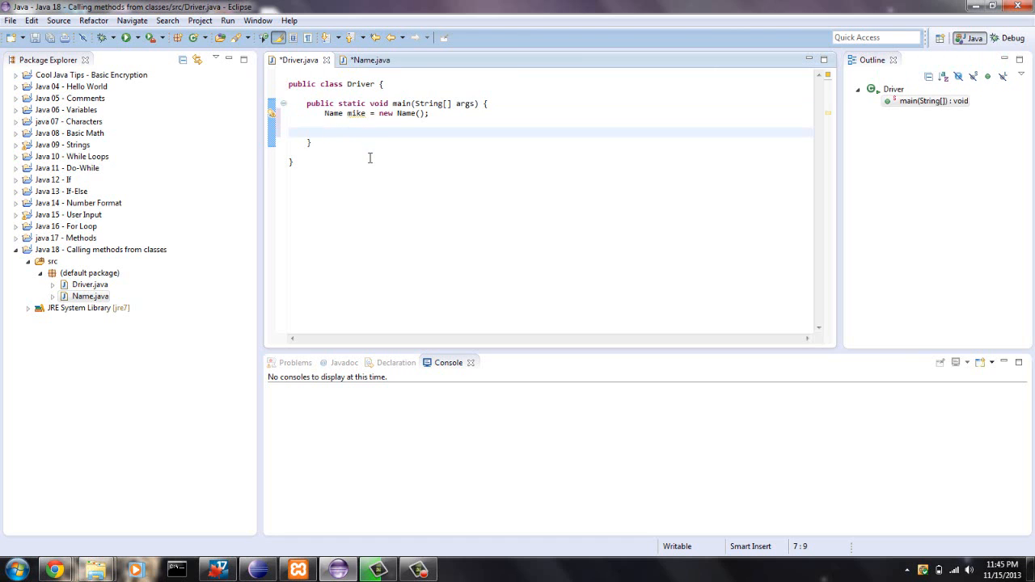
text(mike.)
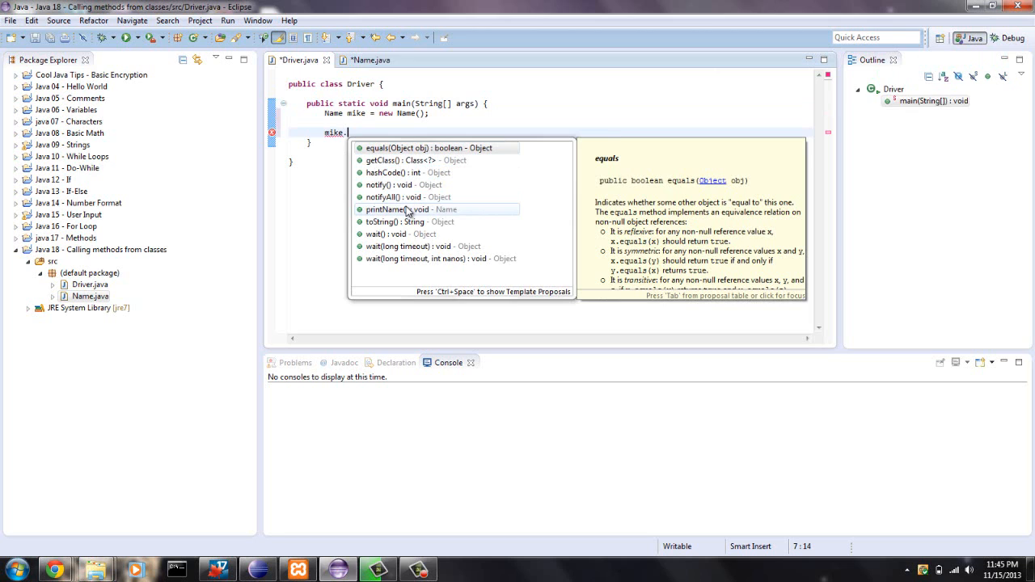
mouse_move(436, 211)
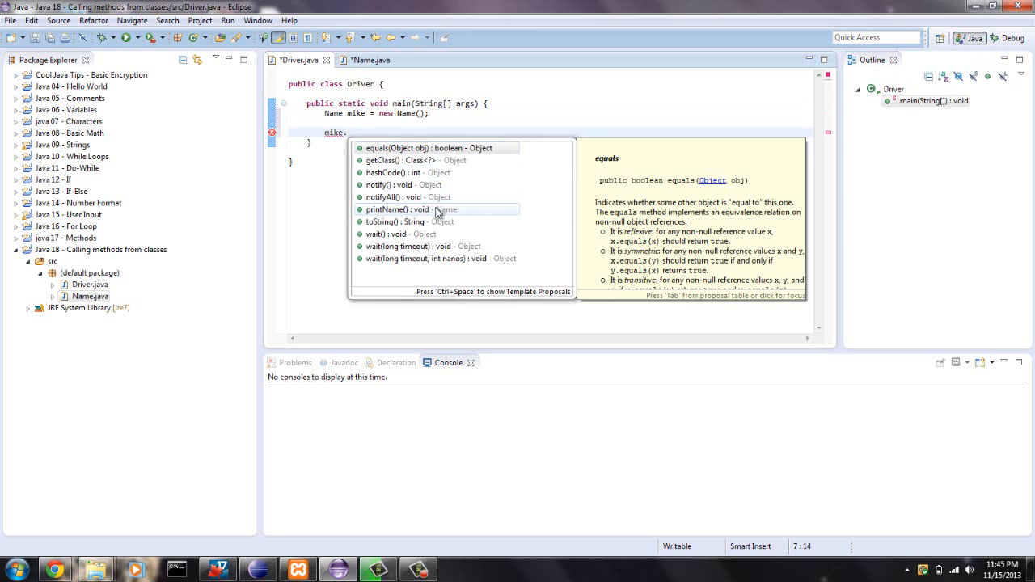
mouse_move(455, 213)
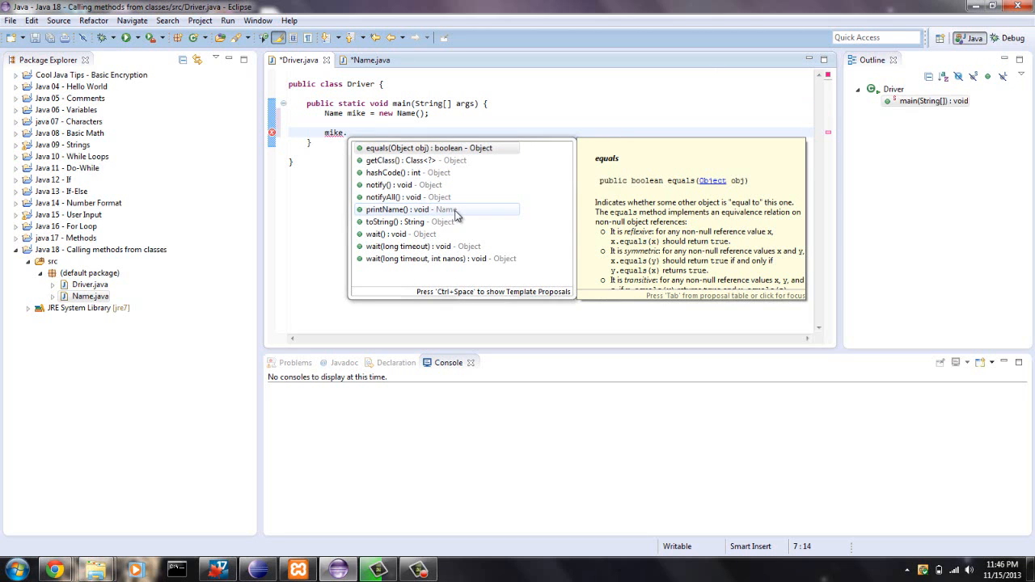
mouse_move(456, 210)
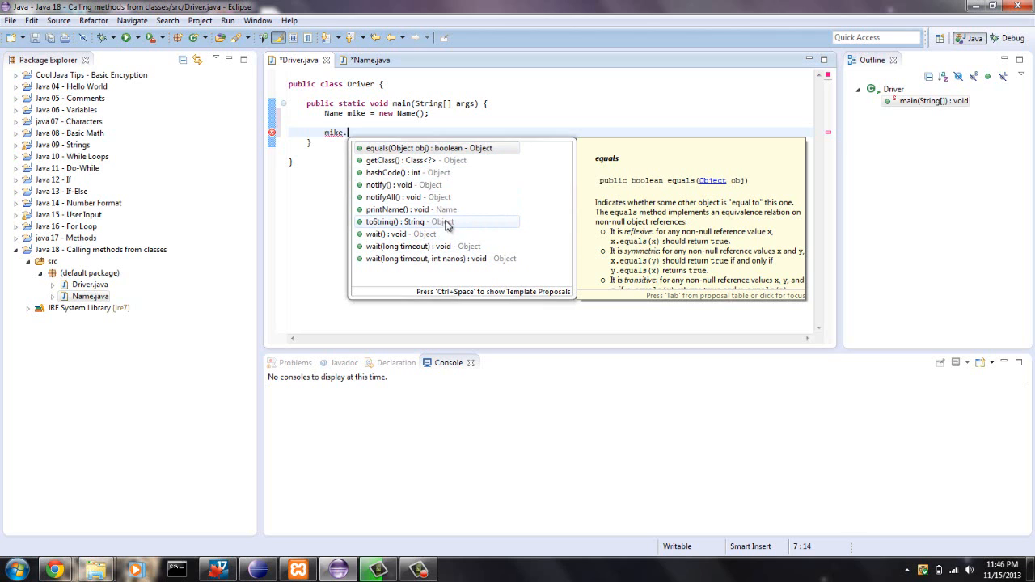
mouse_move(440, 226)
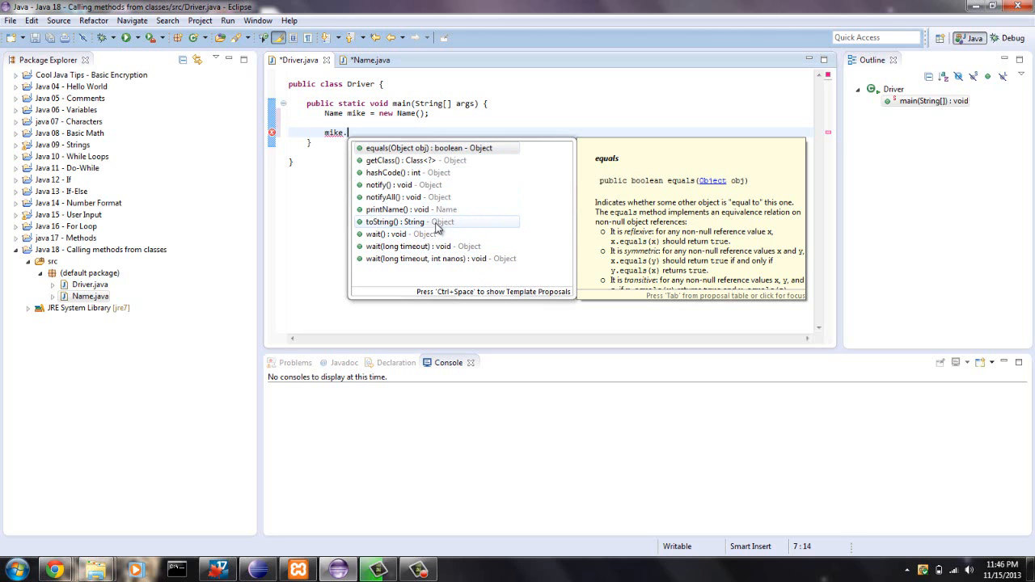
mouse_move(397, 209)
text(printName();)
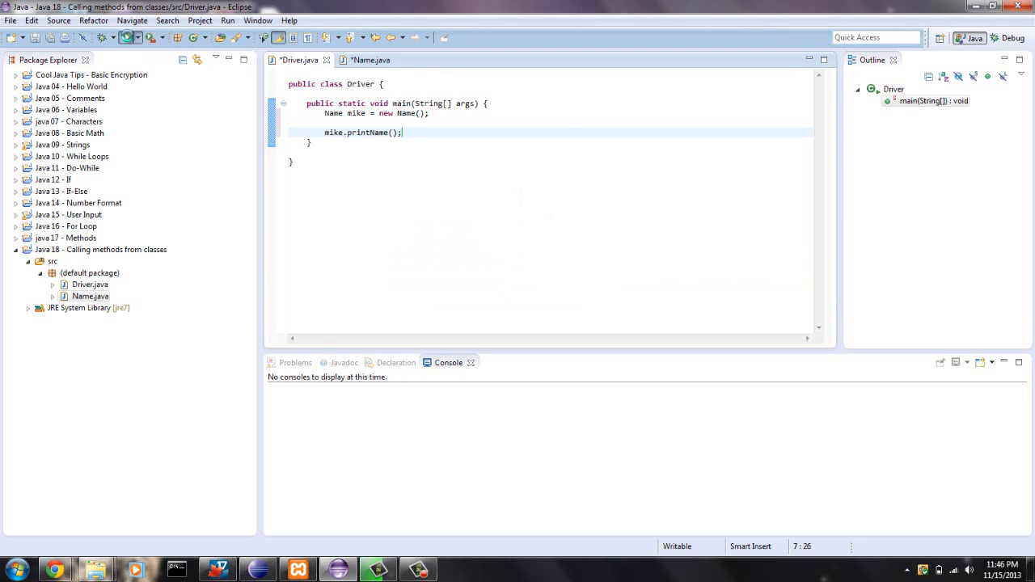
click(229, 37)
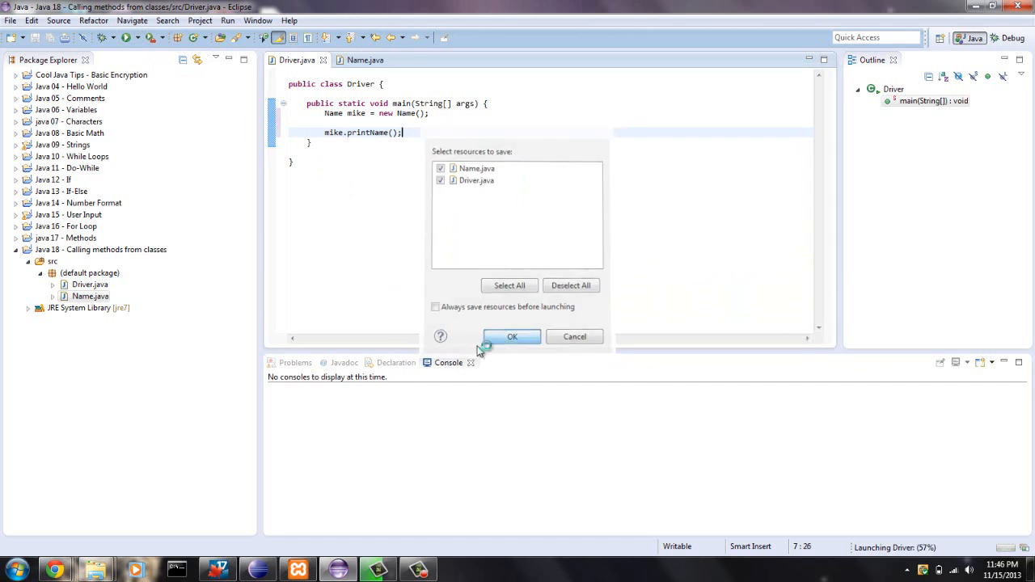
- Confirm saving Name.java and Driver.java so Driver runs and prints Mike
click(512, 337)
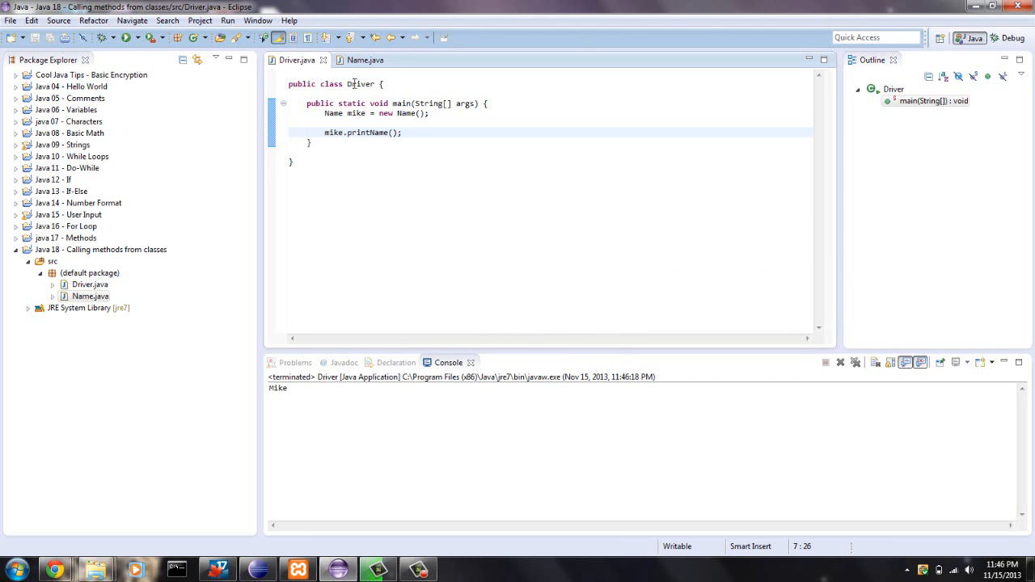
mouse_move(365, 60)
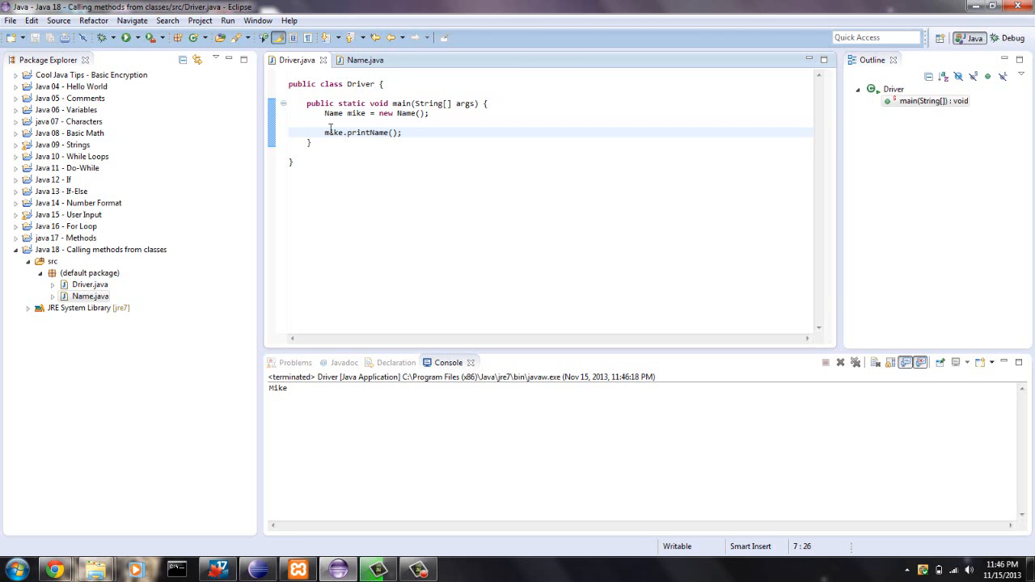
mouse_move(386, 113)
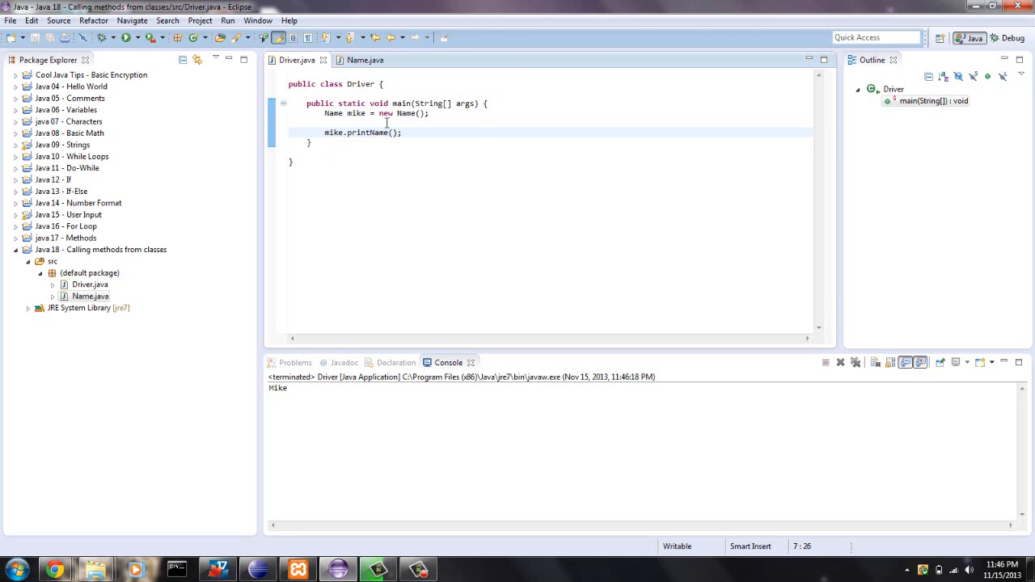
click(401, 132)
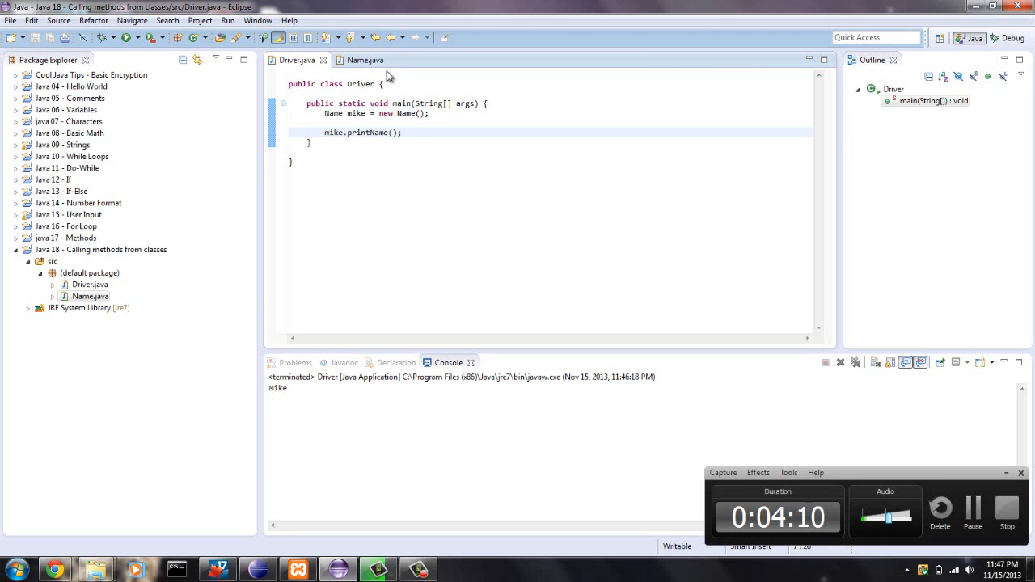
click(365, 60)
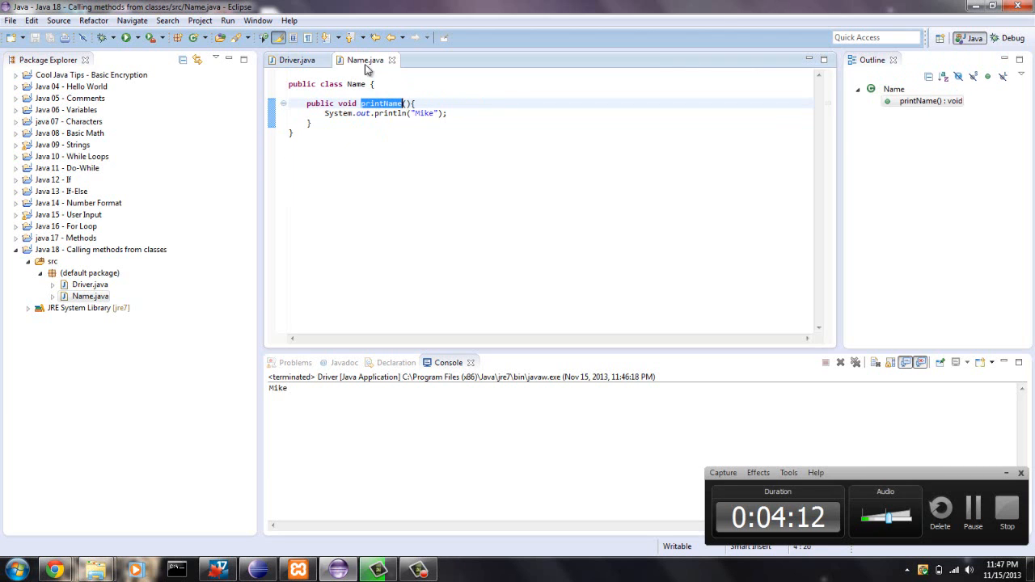
click(296, 60)
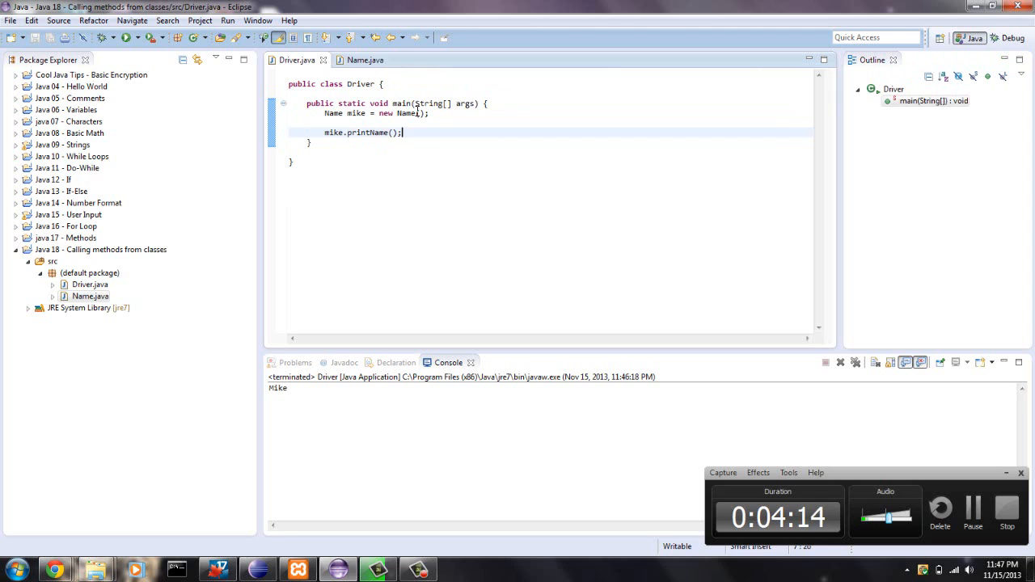